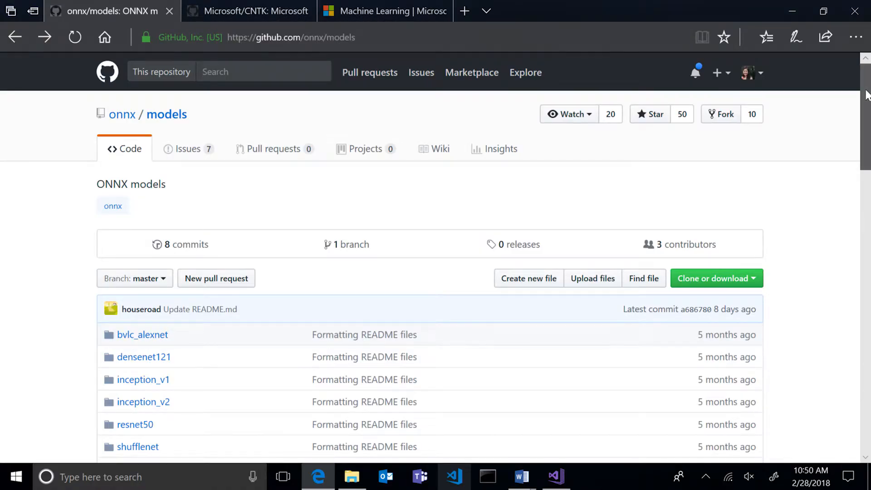
- Review the onnx/models README, then go to Microsoft/CNTK and its PretrainedModels folder
scroll("down", 3)
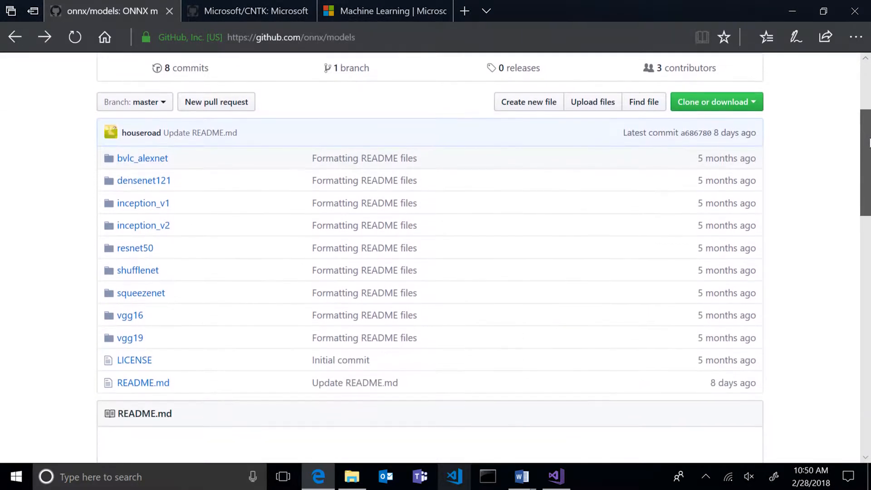
scroll("down", 3)
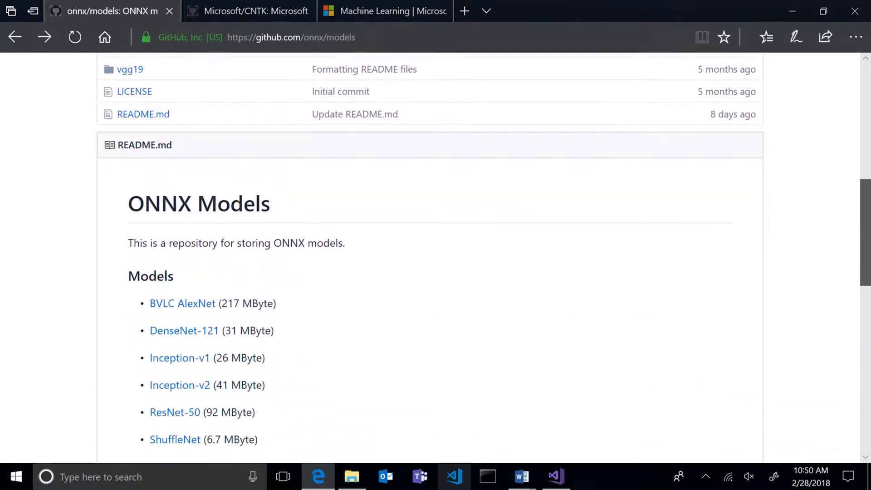
scroll("down", 3)
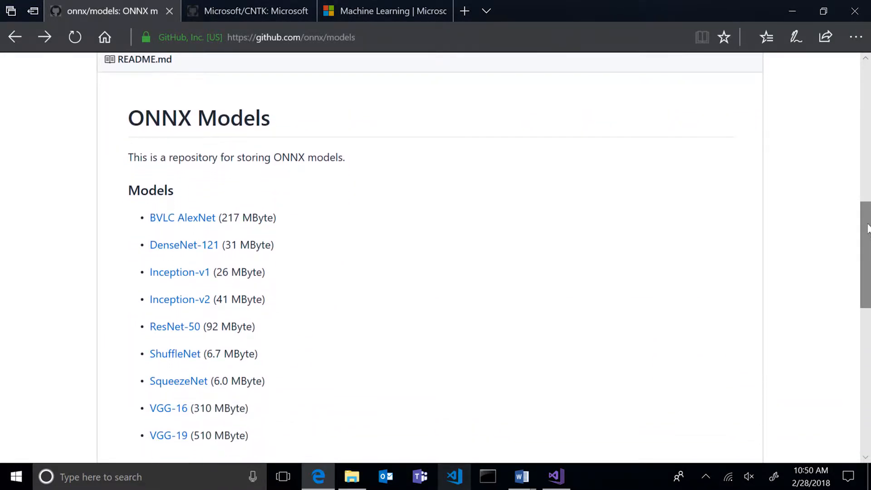
left_click(247, 10)
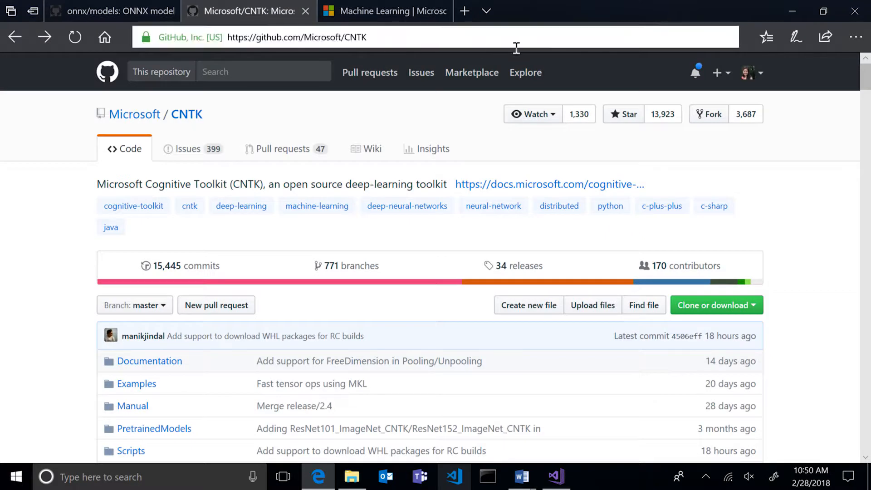
mouse_move(154, 429)
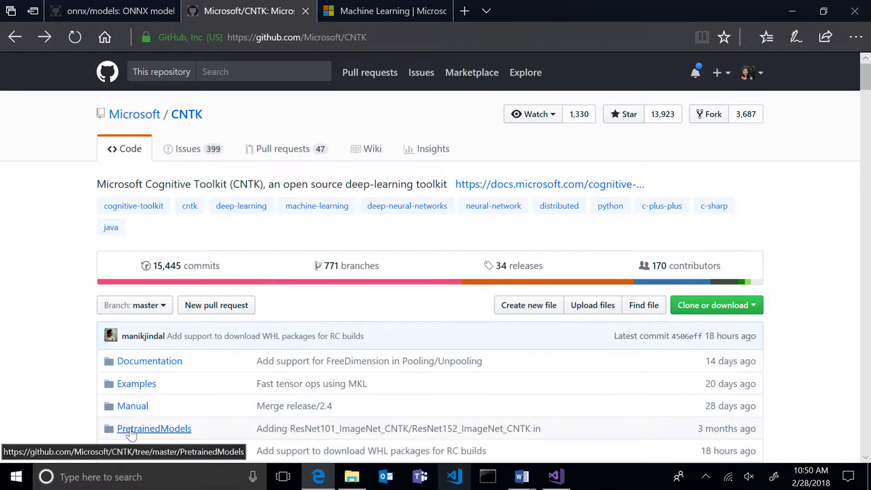
left_click(154, 428)
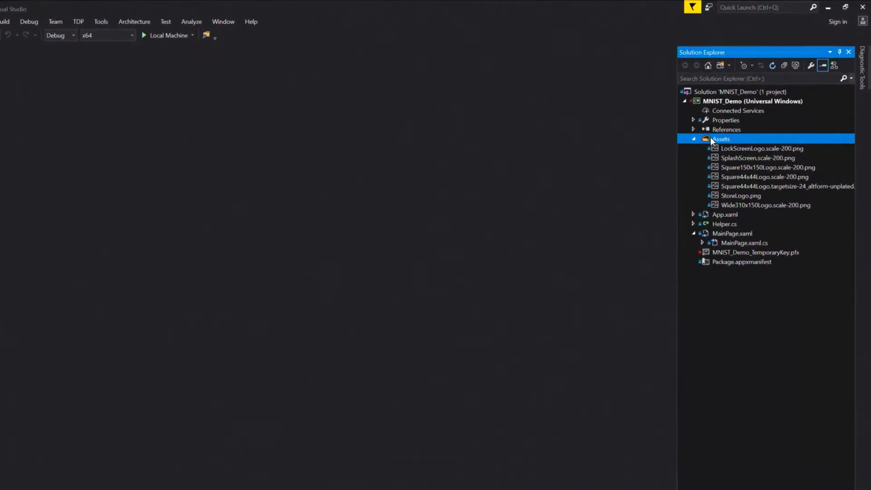
- Add mnist.onnx from Downloads into the project's Assets folder as an existing item
right_click(720, 139)
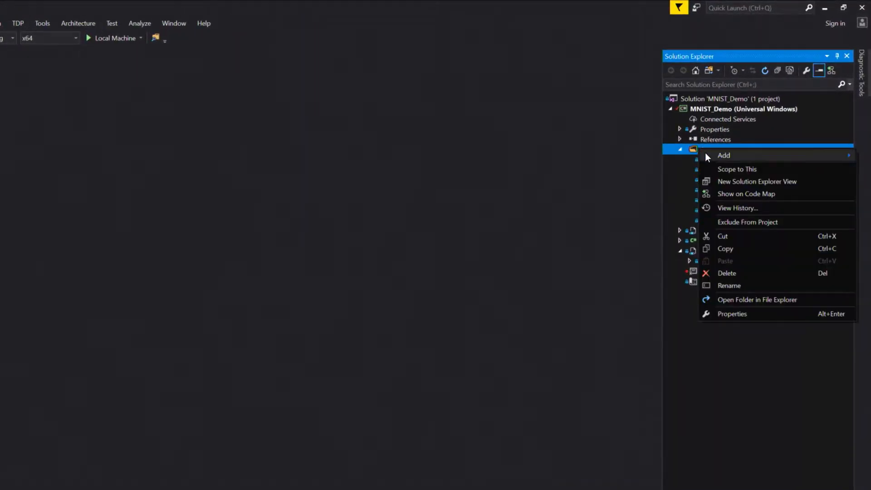
left_click(724, 156)
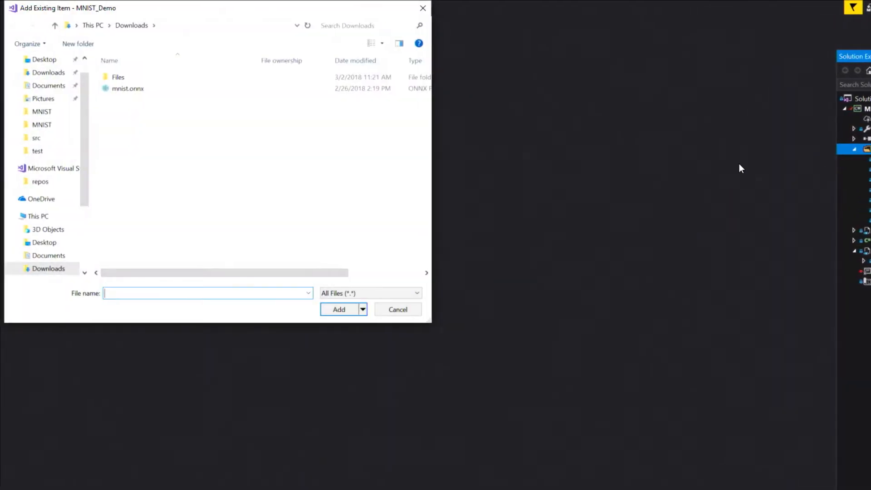
left_click(128, 88)
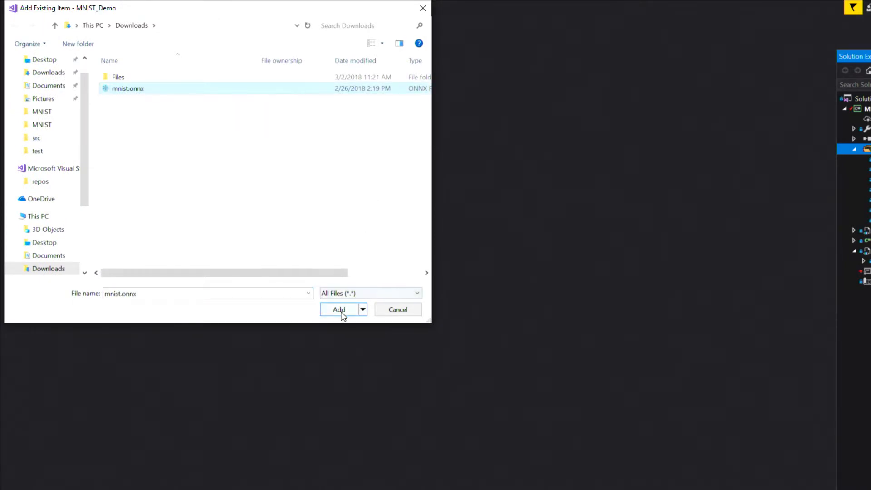
left_click(339, 310)
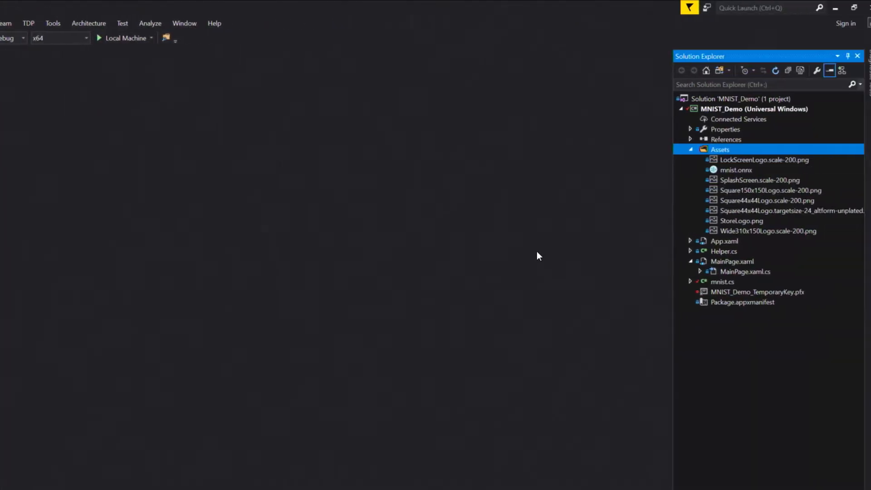
- Set the mnist.onnx file's Build Action to Content in its properties
left_click(736, 169)
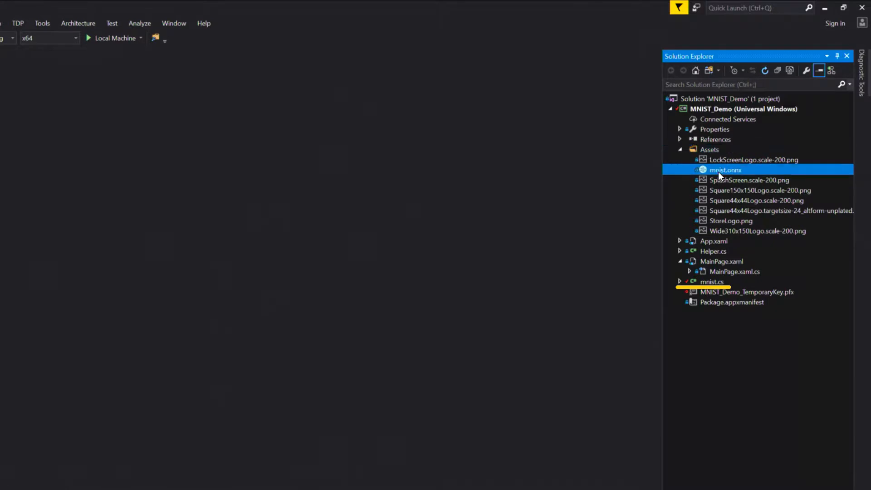
right_click(725, 169)
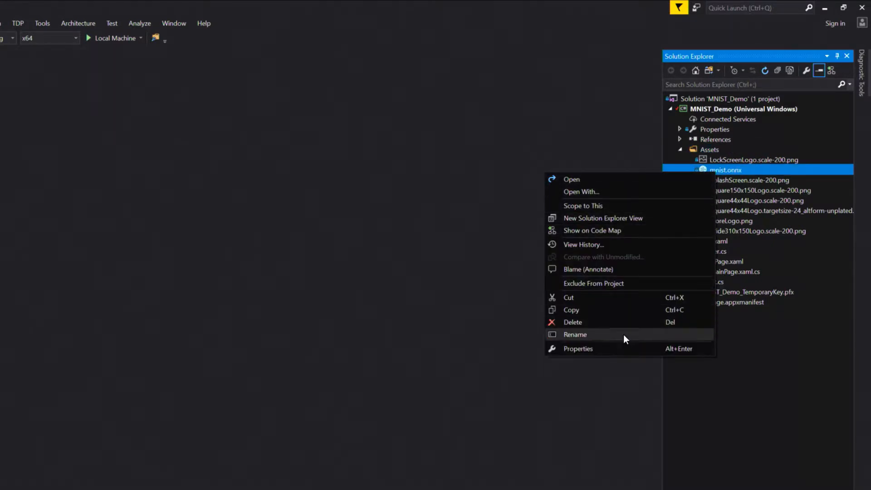
left_click(577, 349)
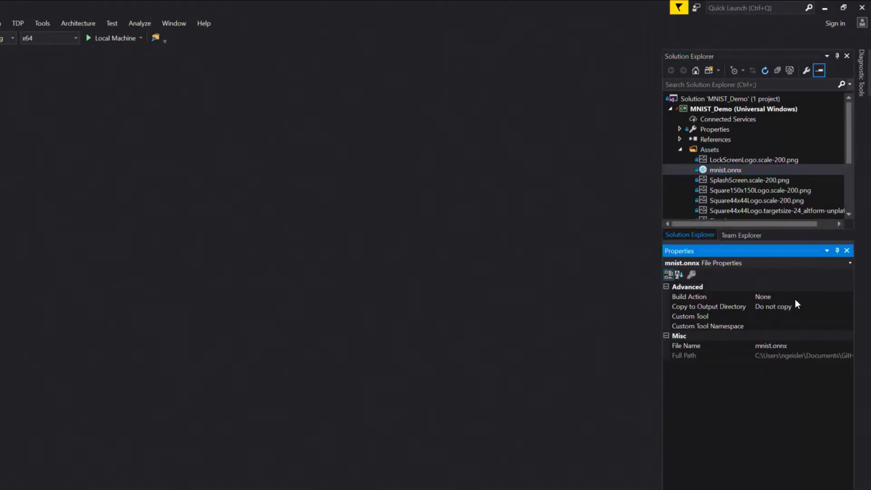
left_click(847, 296)
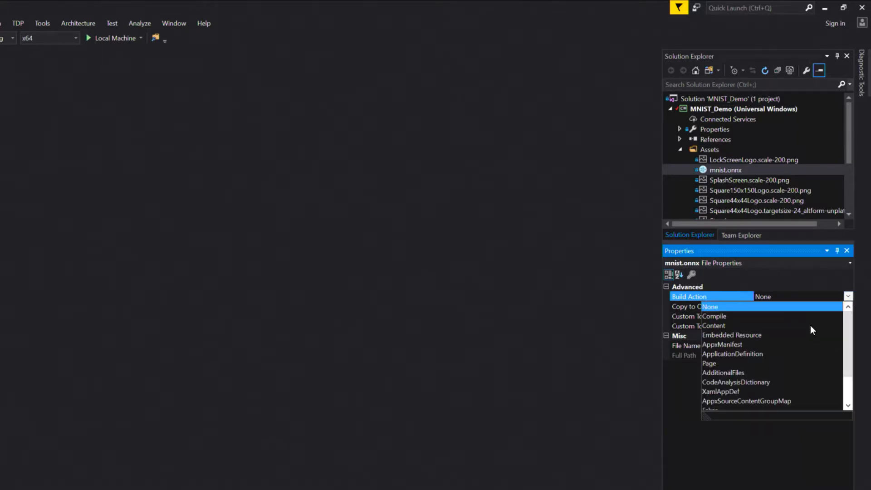
left_click(715, 326)
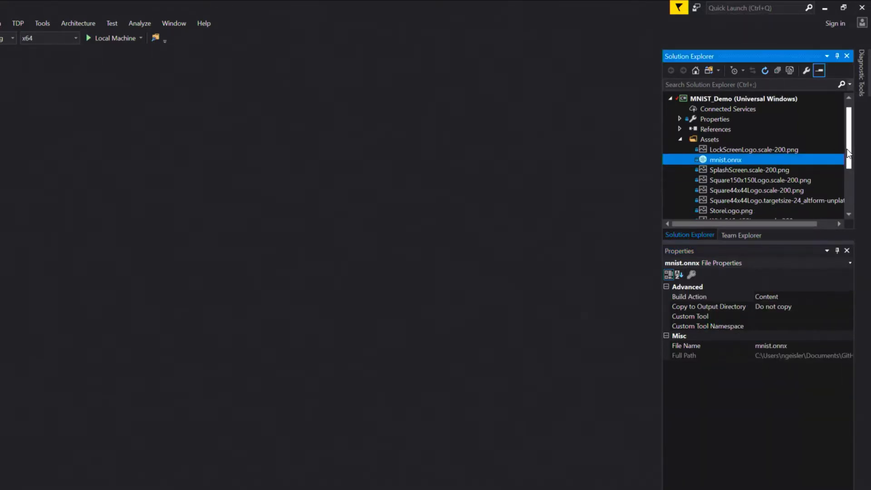
scroll("down", 3)
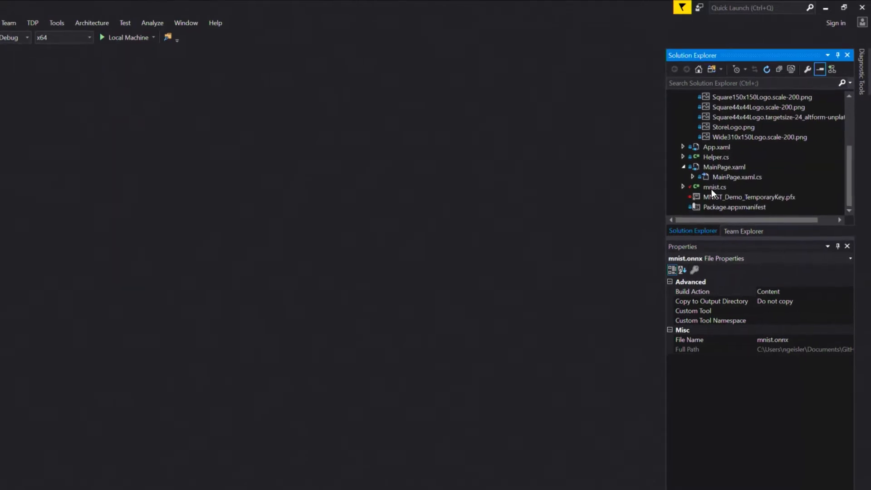
- Review mnist.cs's generated MNISTModelInput, MNISTModelOutput and MNISTModel classes
double_click(715, 186)
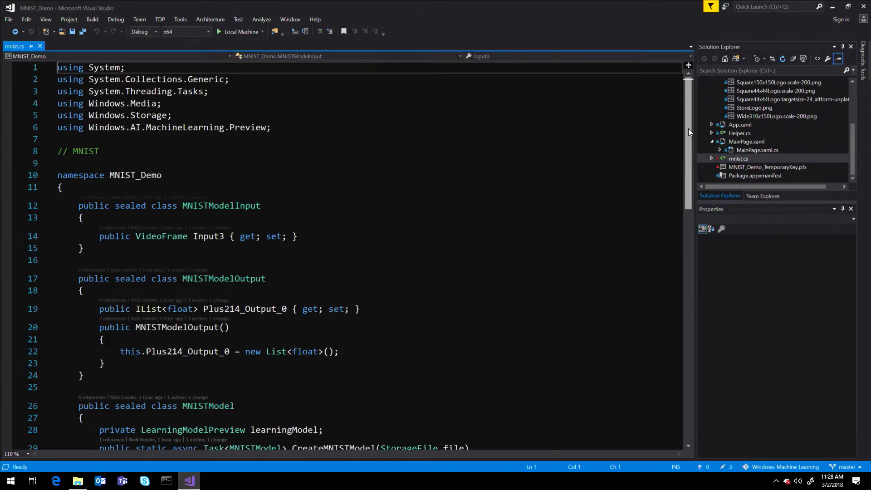
scroll("down", 3)
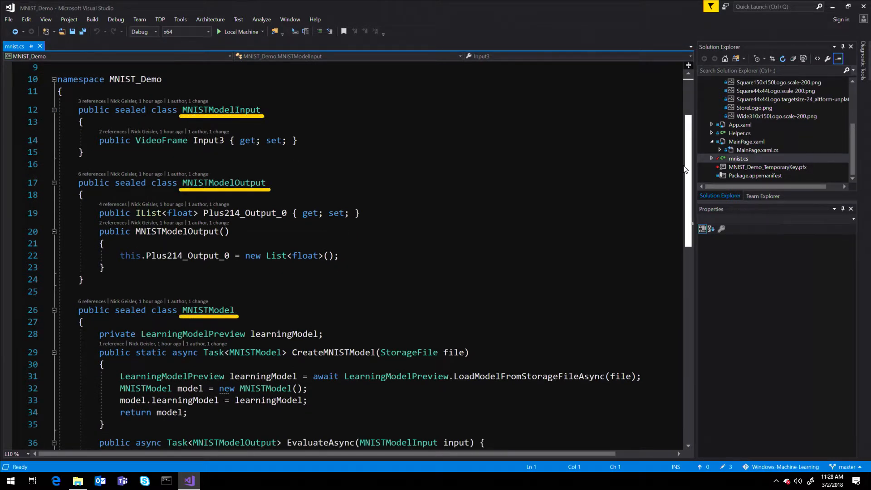
scroll("down", 3)
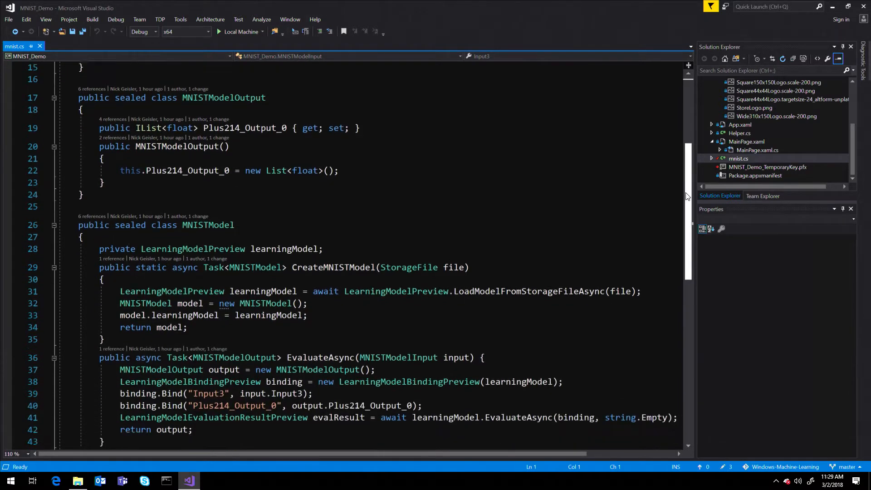
scroll("down", 3)
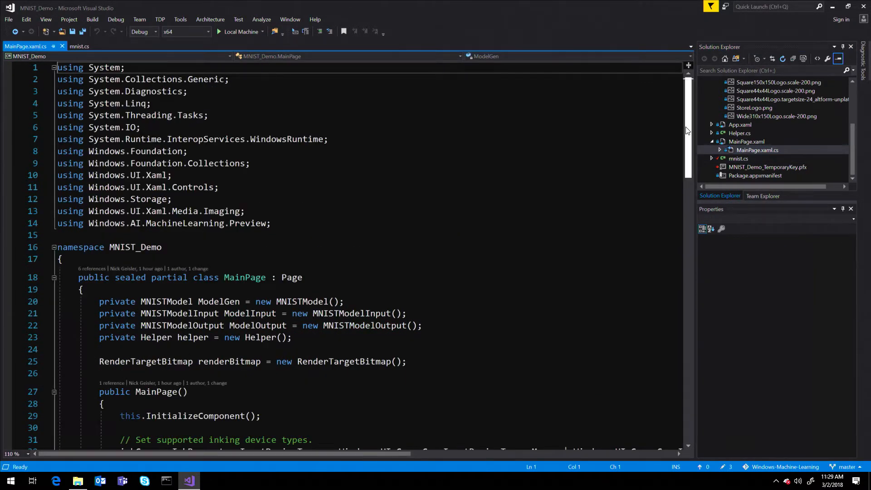
- Review LoadModel and recognizeButton_Click in MainPage.xaml.cs
scroll("down", 3)
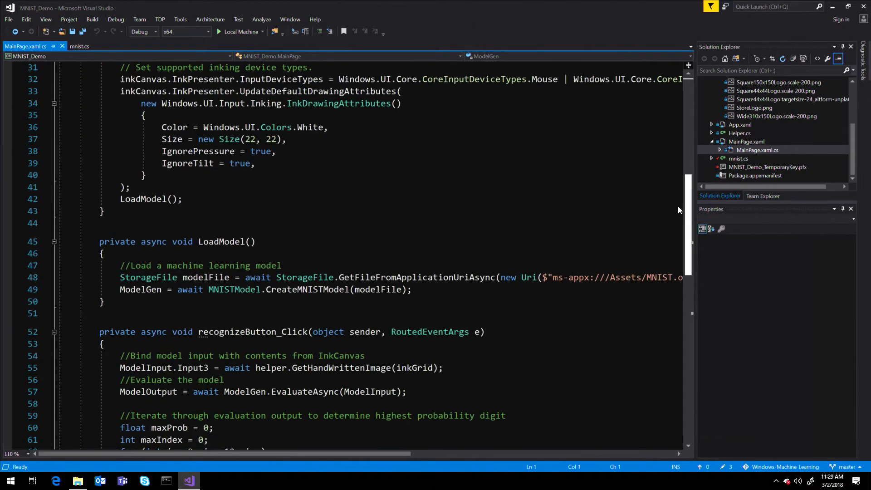
scroll("down", 3)
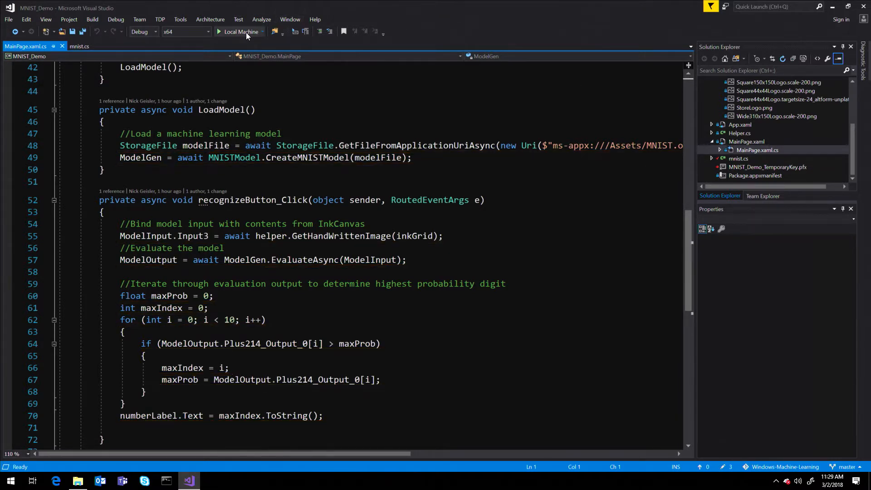
- Build and run the MNIST demo on Local Machine and recognize the drawn 3
left_click(240, 32)
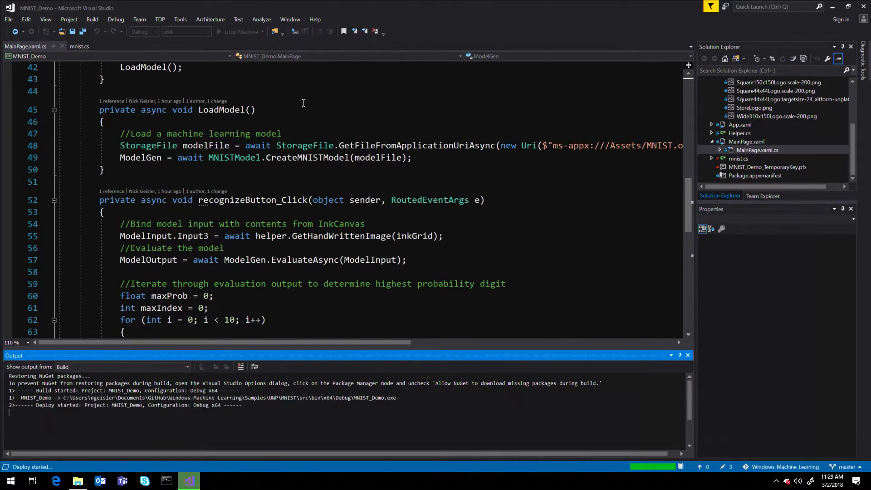
left_click(239, 32)
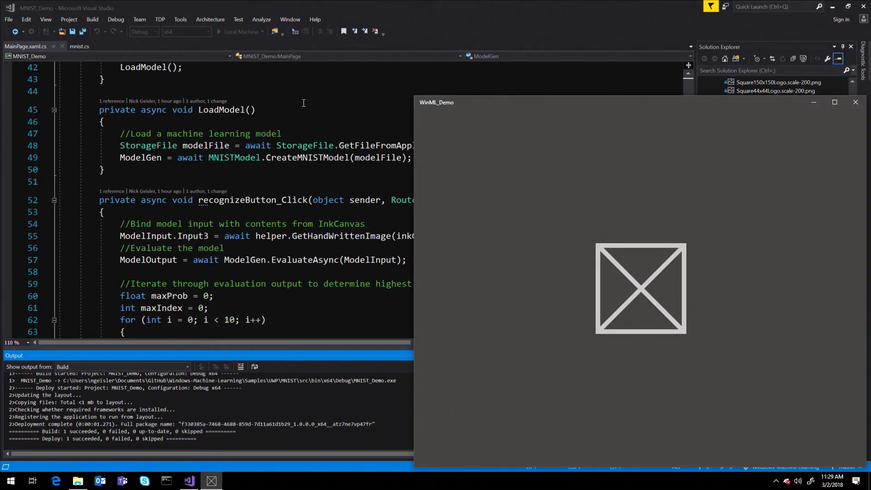
left_click(241, 32)
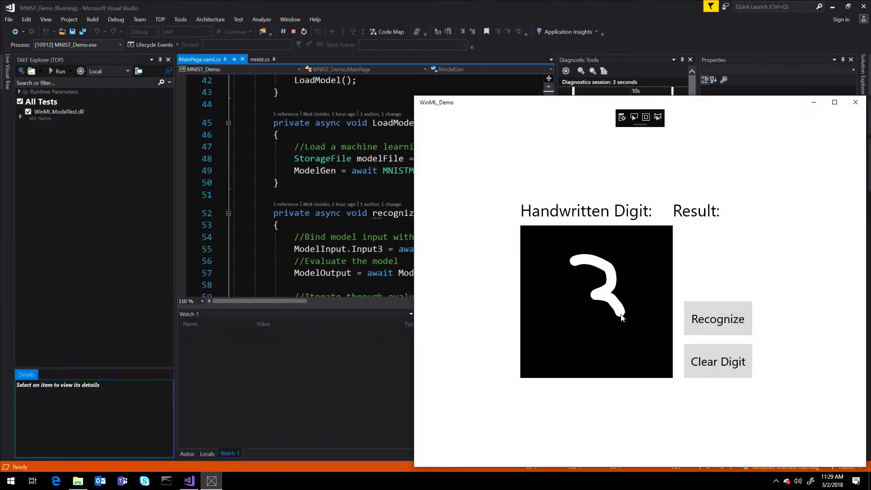
left_click(718, 319)
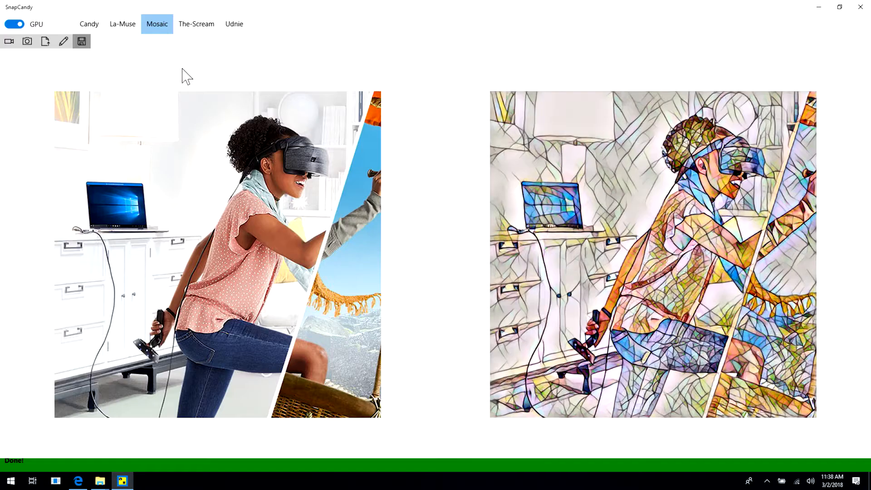
- Restyle the SnapCandy photo with the La-Muse effect instead of Mosaic
left_click(123, 24)
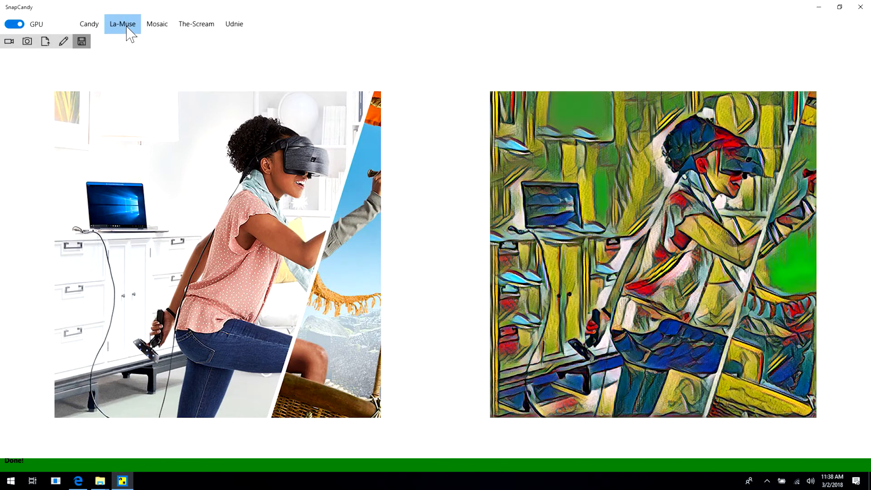